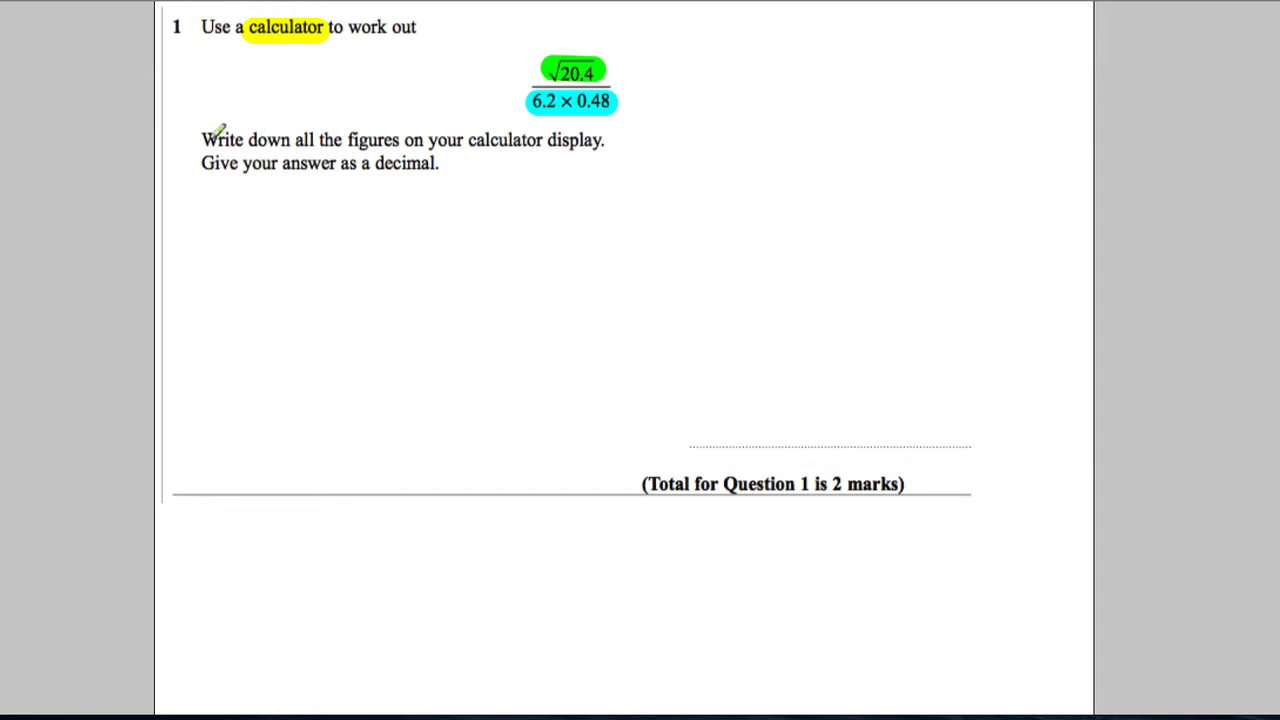
- Highlight the instruction words "Write down all the figures" in green
drag(204, 140, 424, 140)
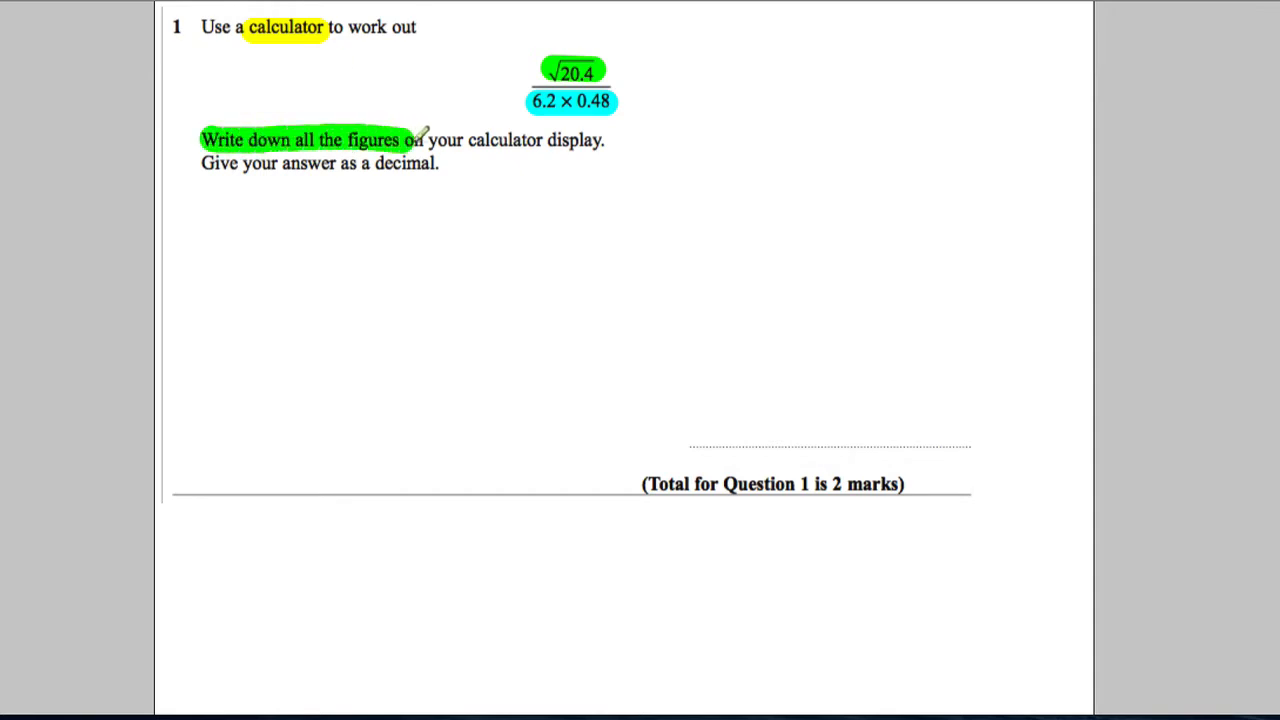